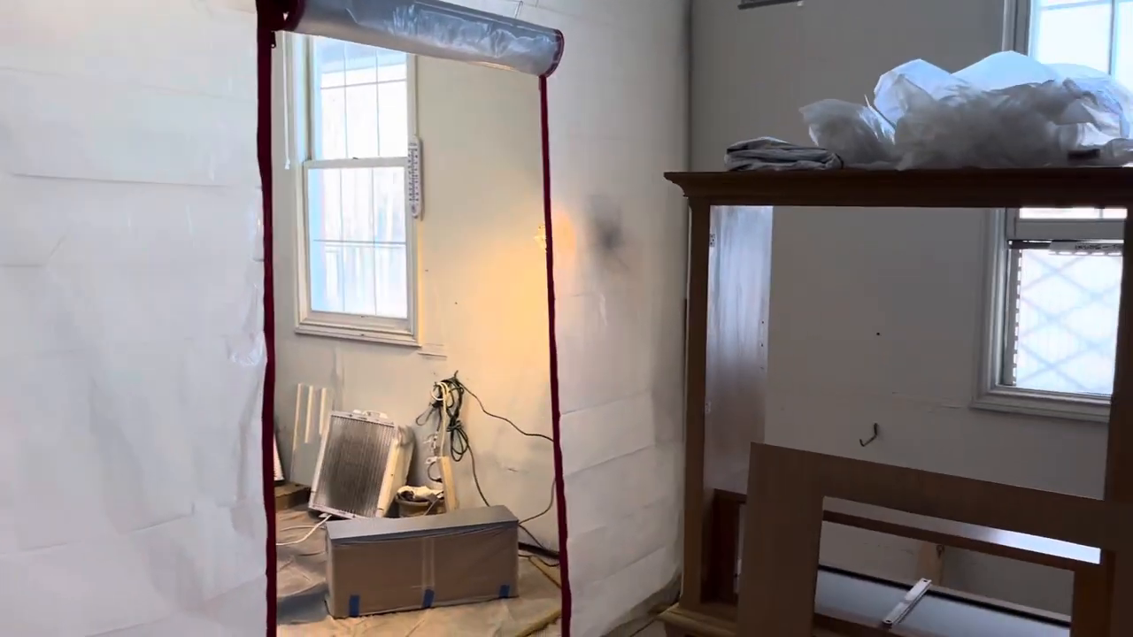
mouse_move(566, 319)
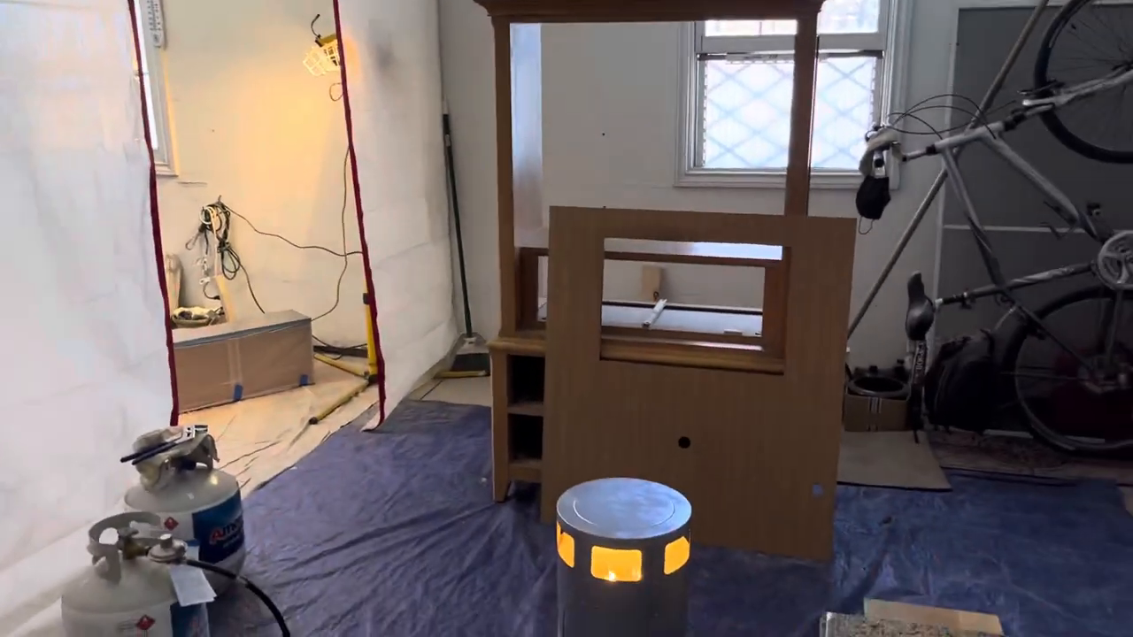